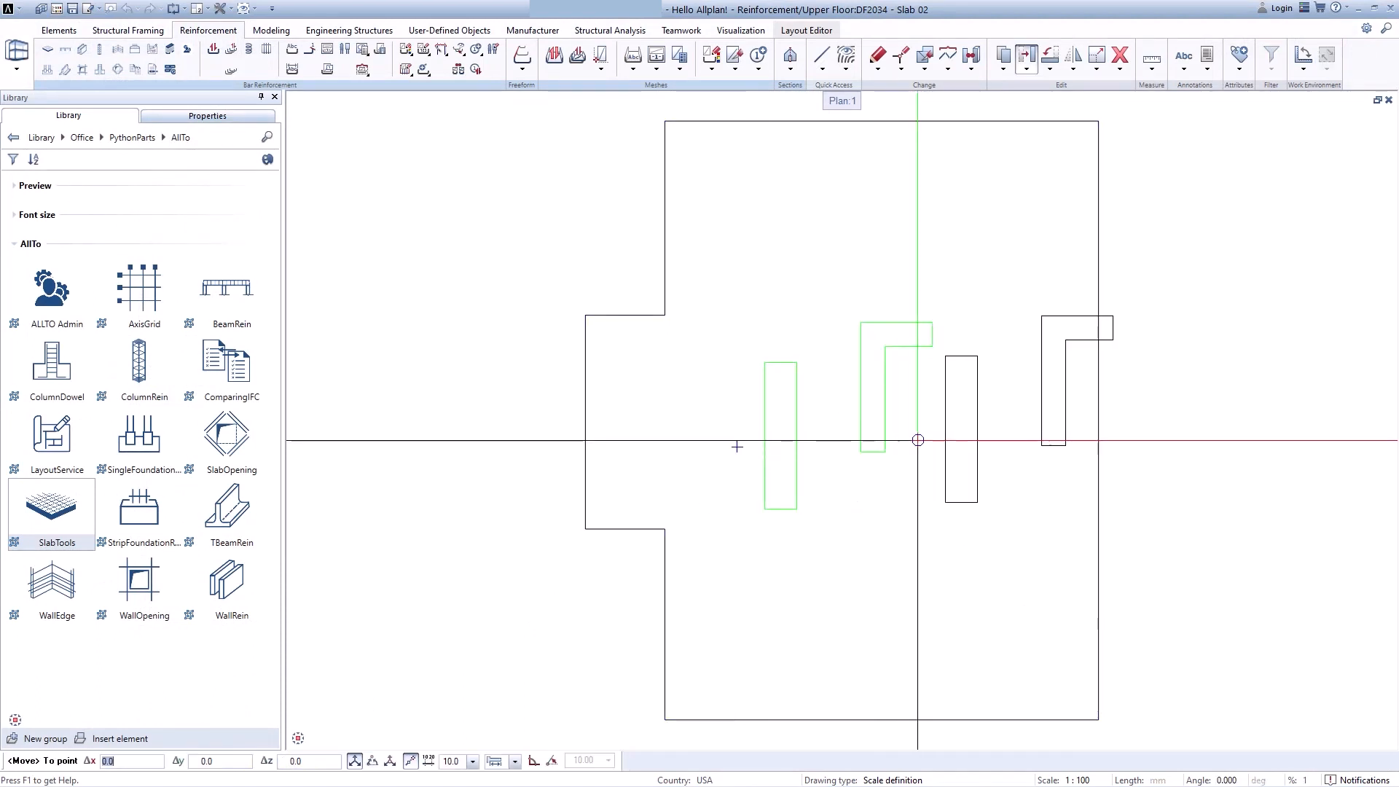
# Step: Enter 15000 and open the single foundation reinforcement PythonPart settings
pyautogui.write('15000')
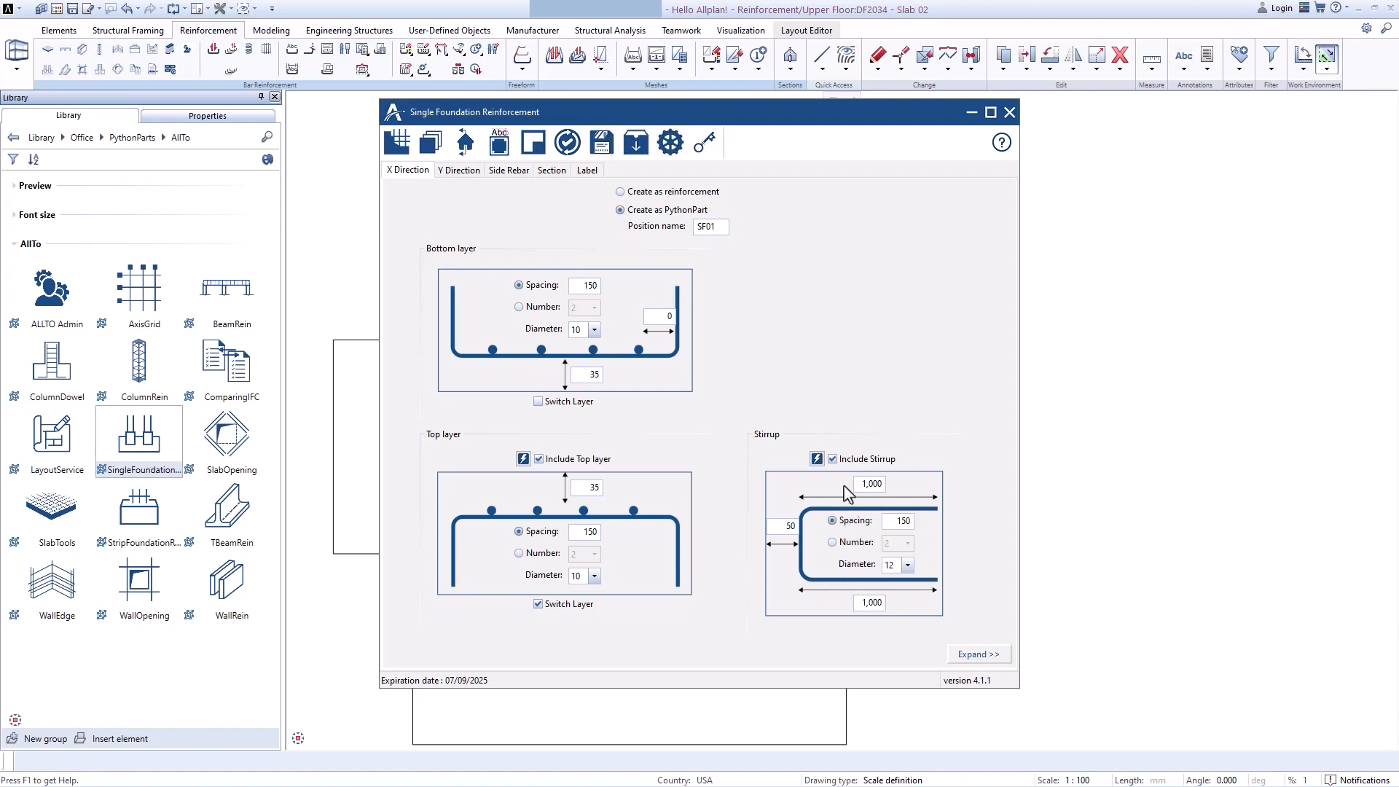
pyautogui.click(508, 171)
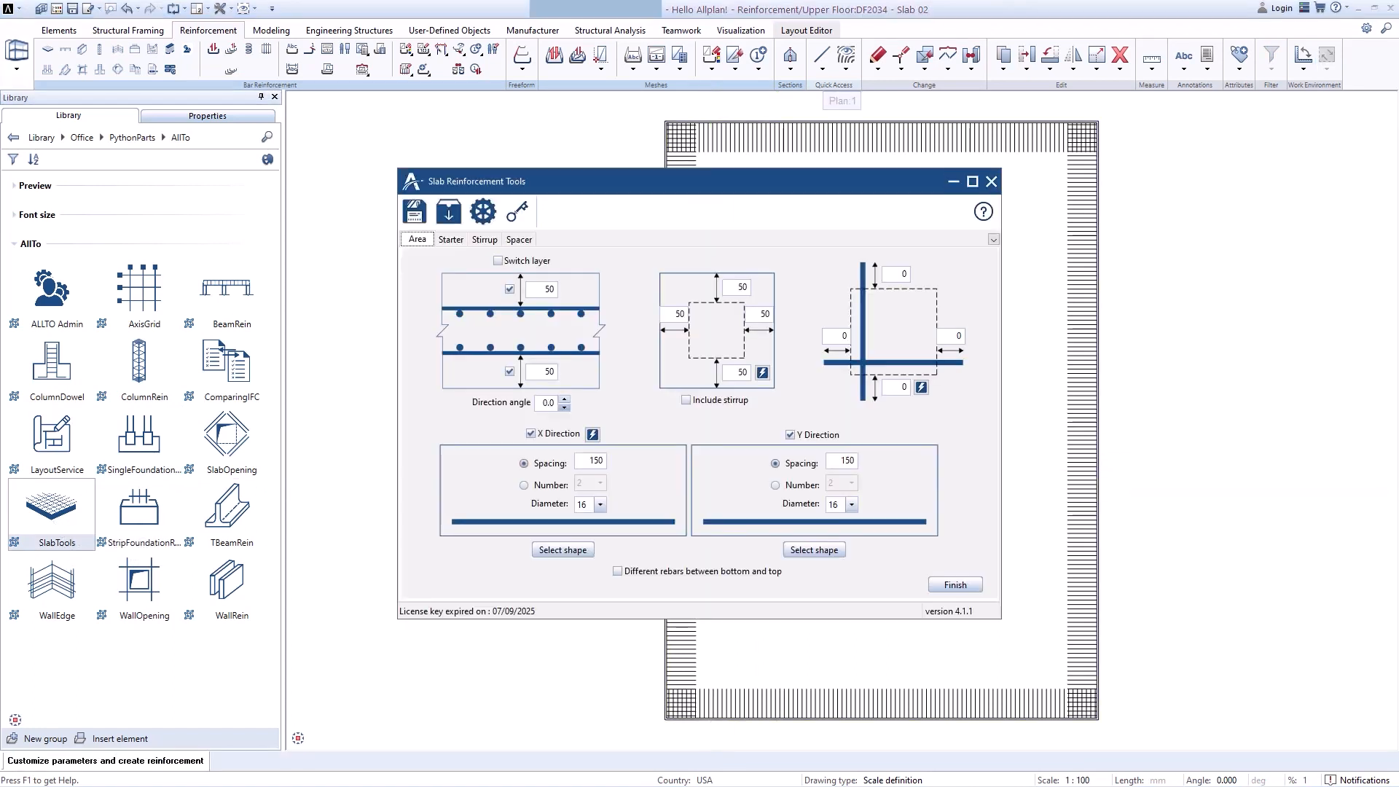
# Step: Choose 12 mm bars for the slab area reinforcement and finish the setup
pyautogui.click(601, 504)
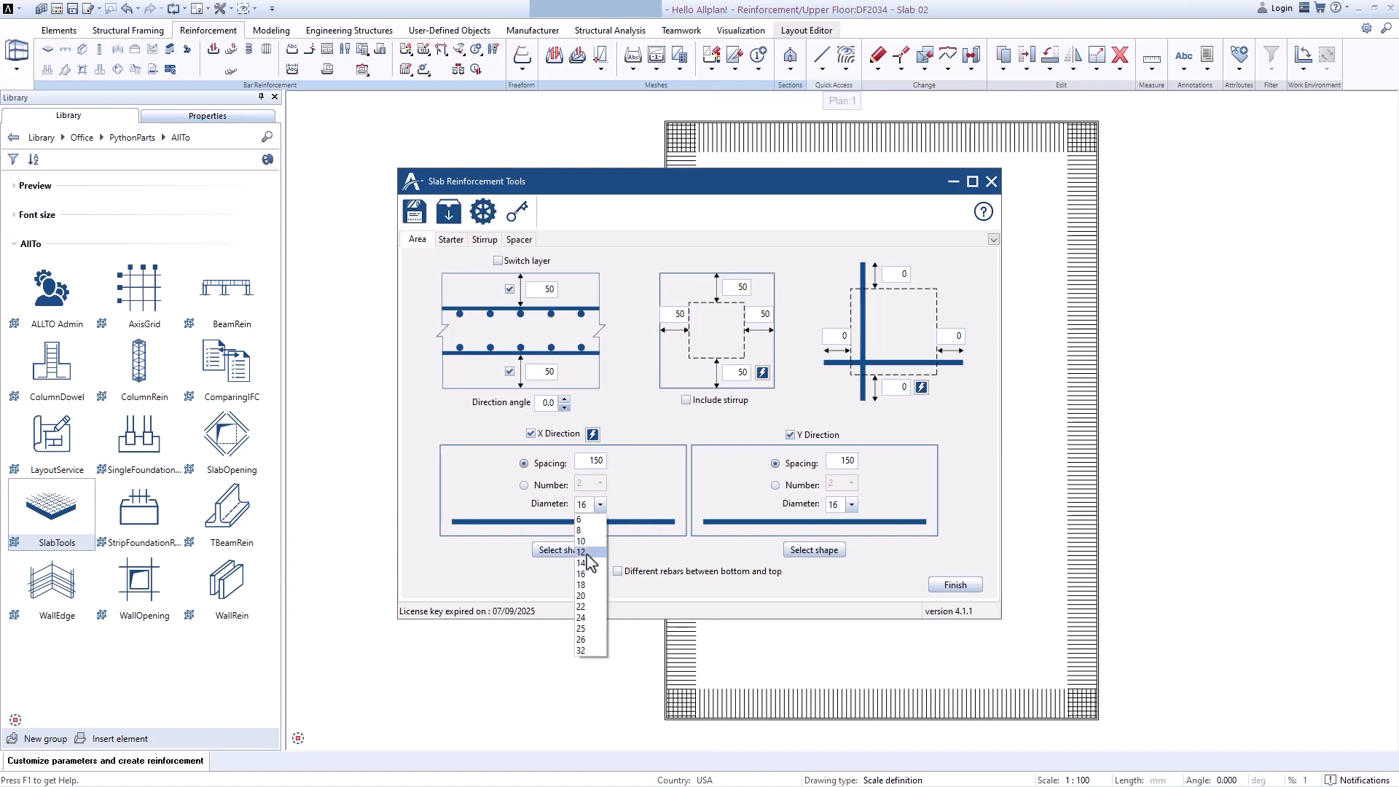
pyautogui.click(580, 551)
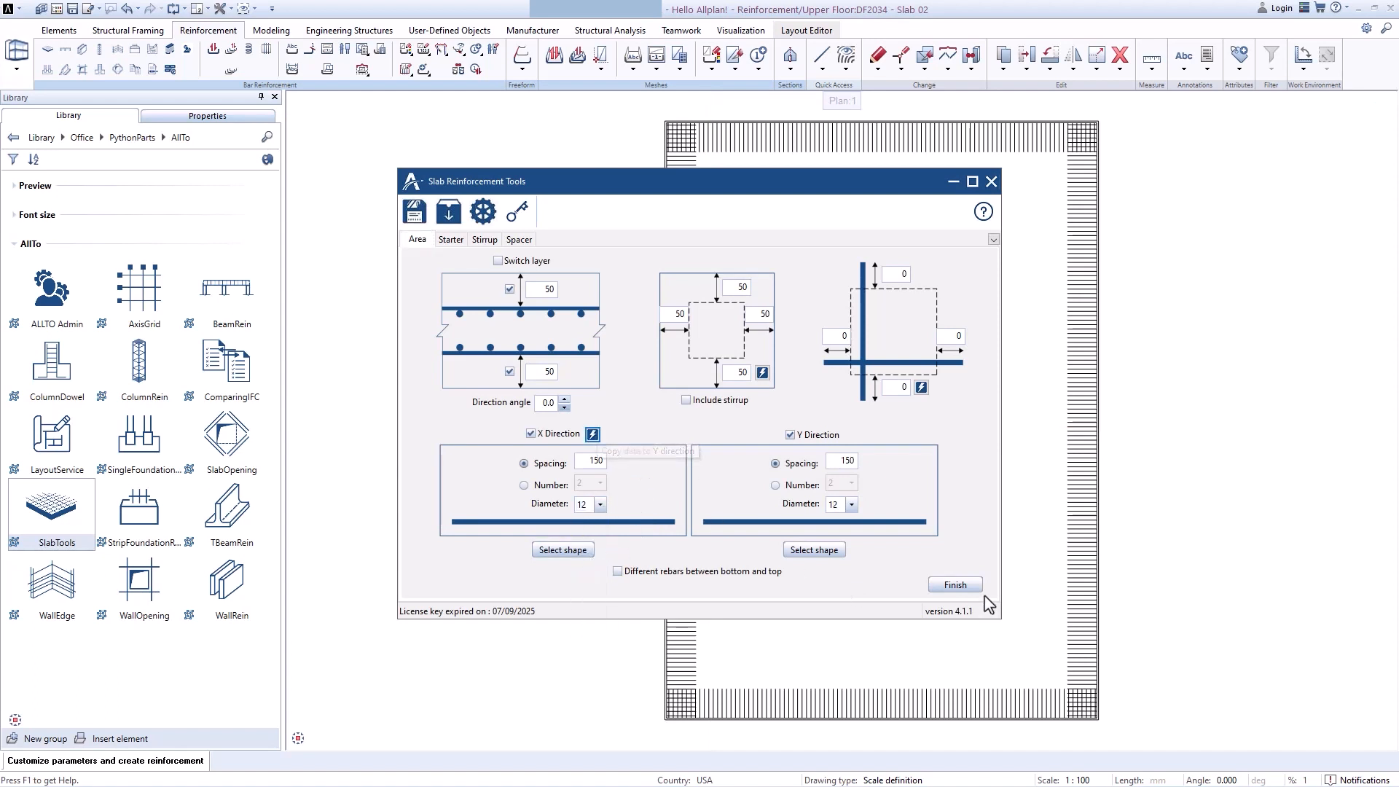
pyautogui.click(954, 585)
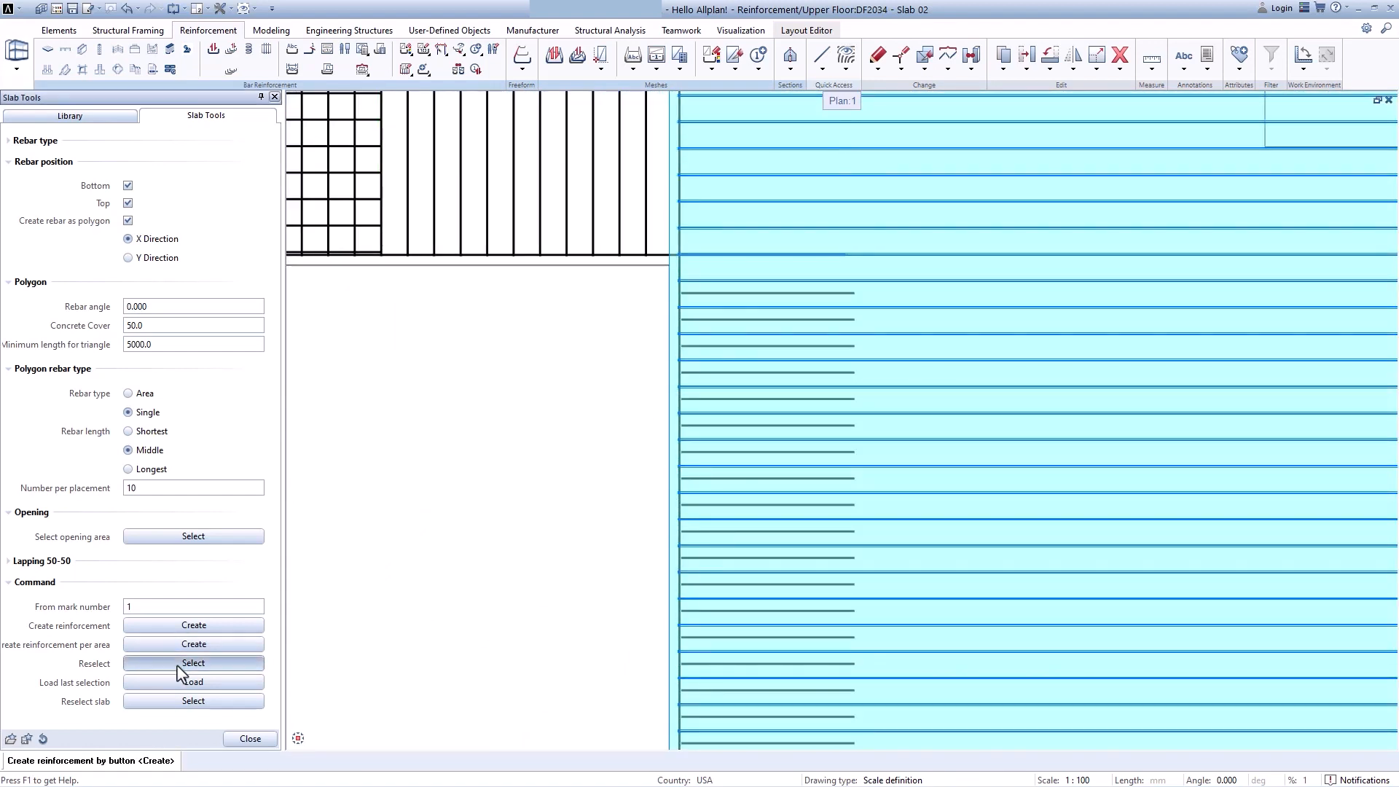
# Step: Reselect the slab area for X-direction rebars, then switch placement to Y direction
pyautogui.click(192, 663)
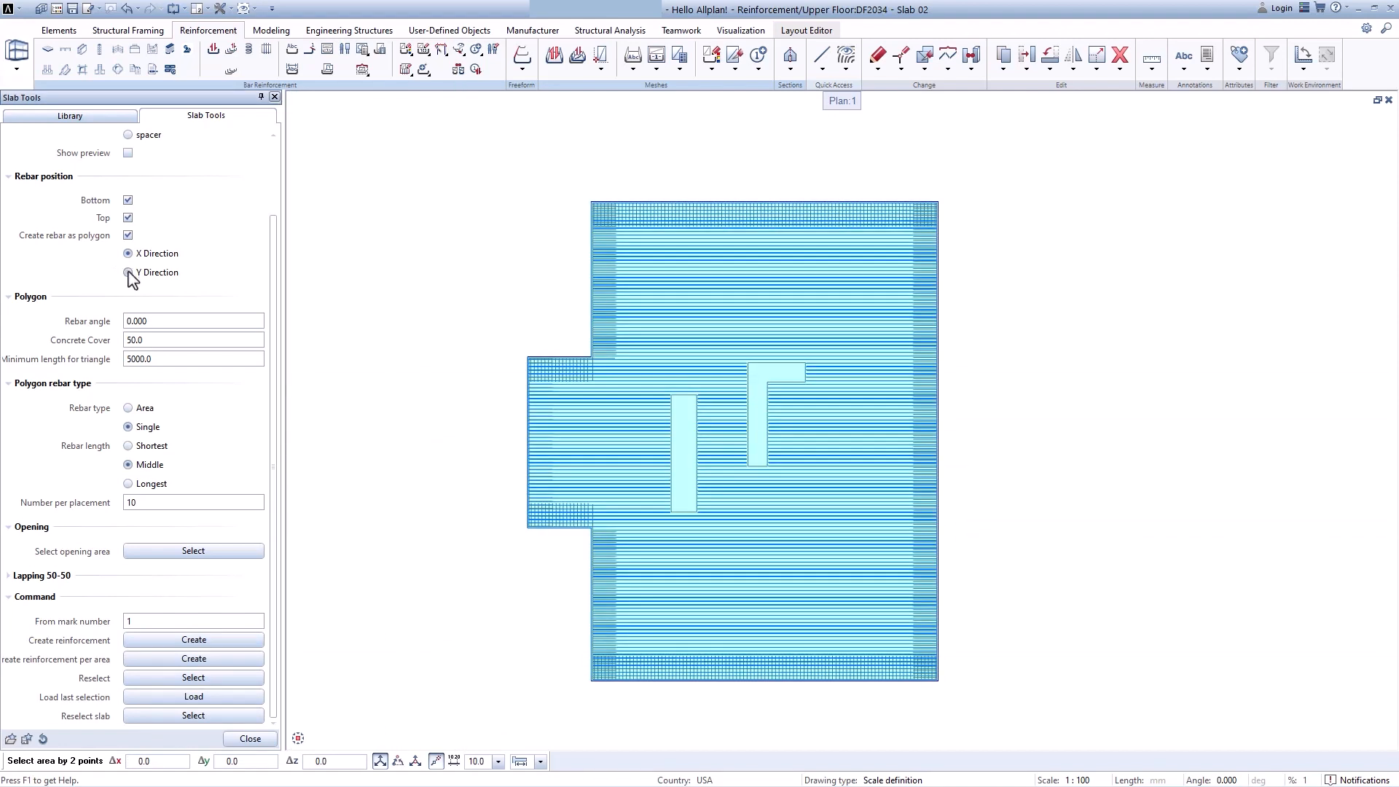
pyautogui.click(128, 271)
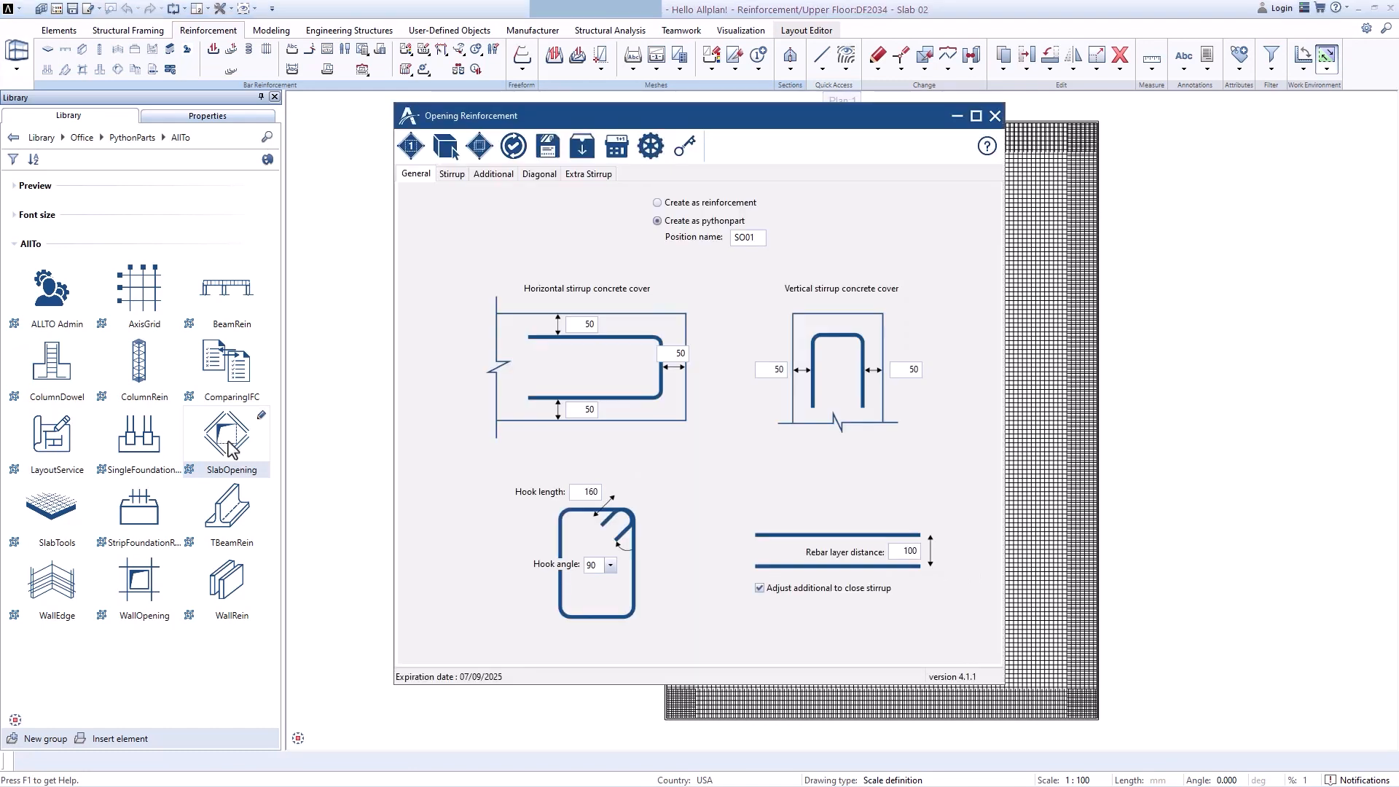
# Step: Review the Stirrup and Additional tabs of the SlabOpening reinforcement settings
pyautogui.click(451, 174)
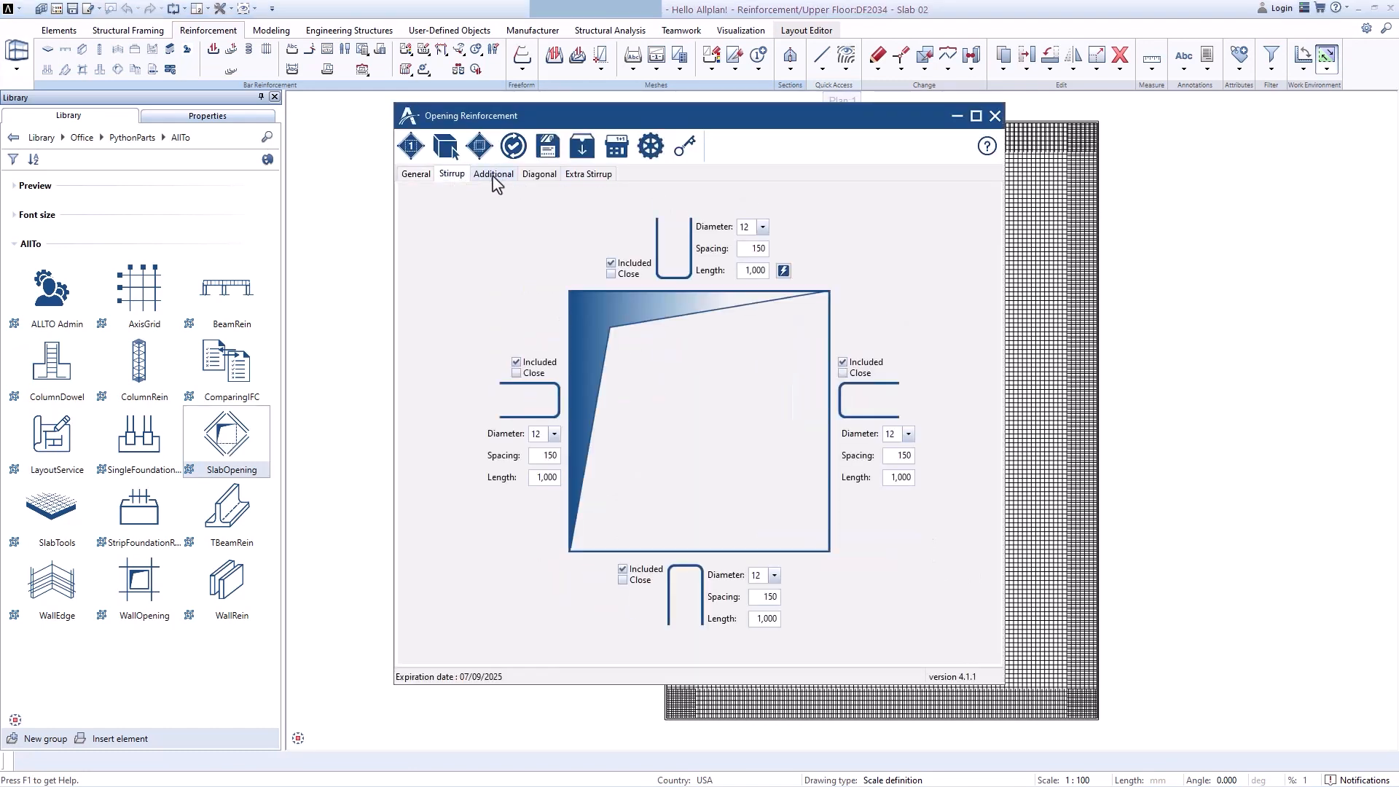
pyautogui.click(538, 173)
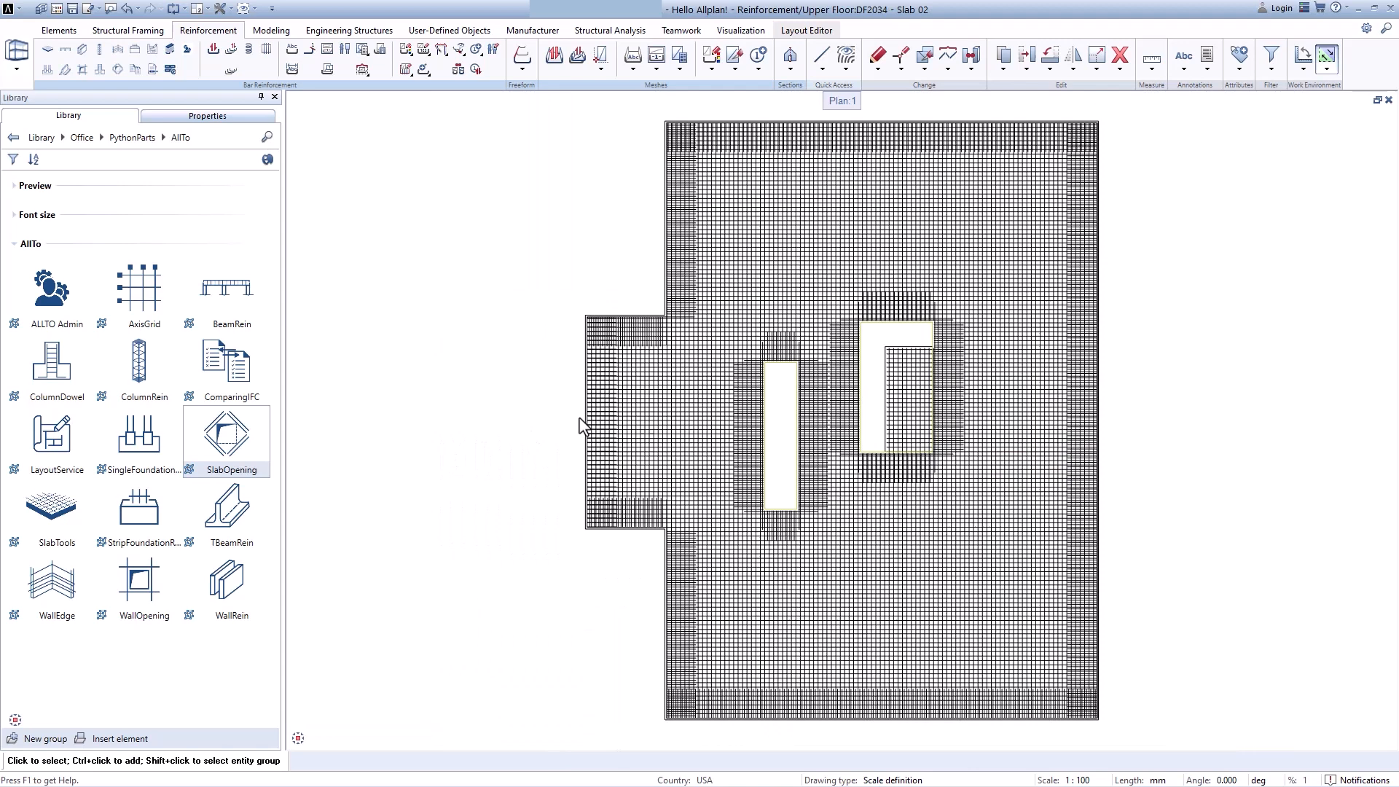
pyautogui.moveTo(465, 406)
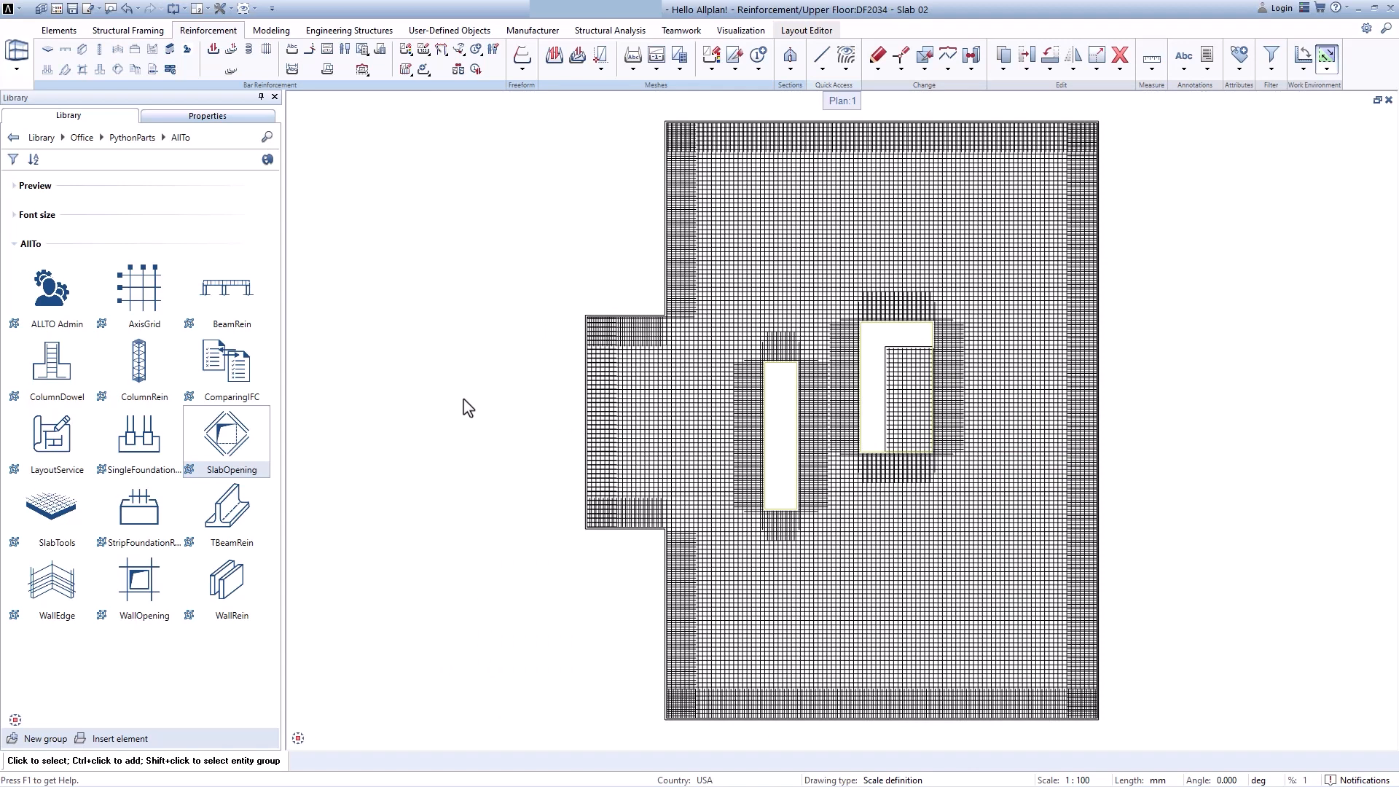
pyautogui.moveTo(433, 373)
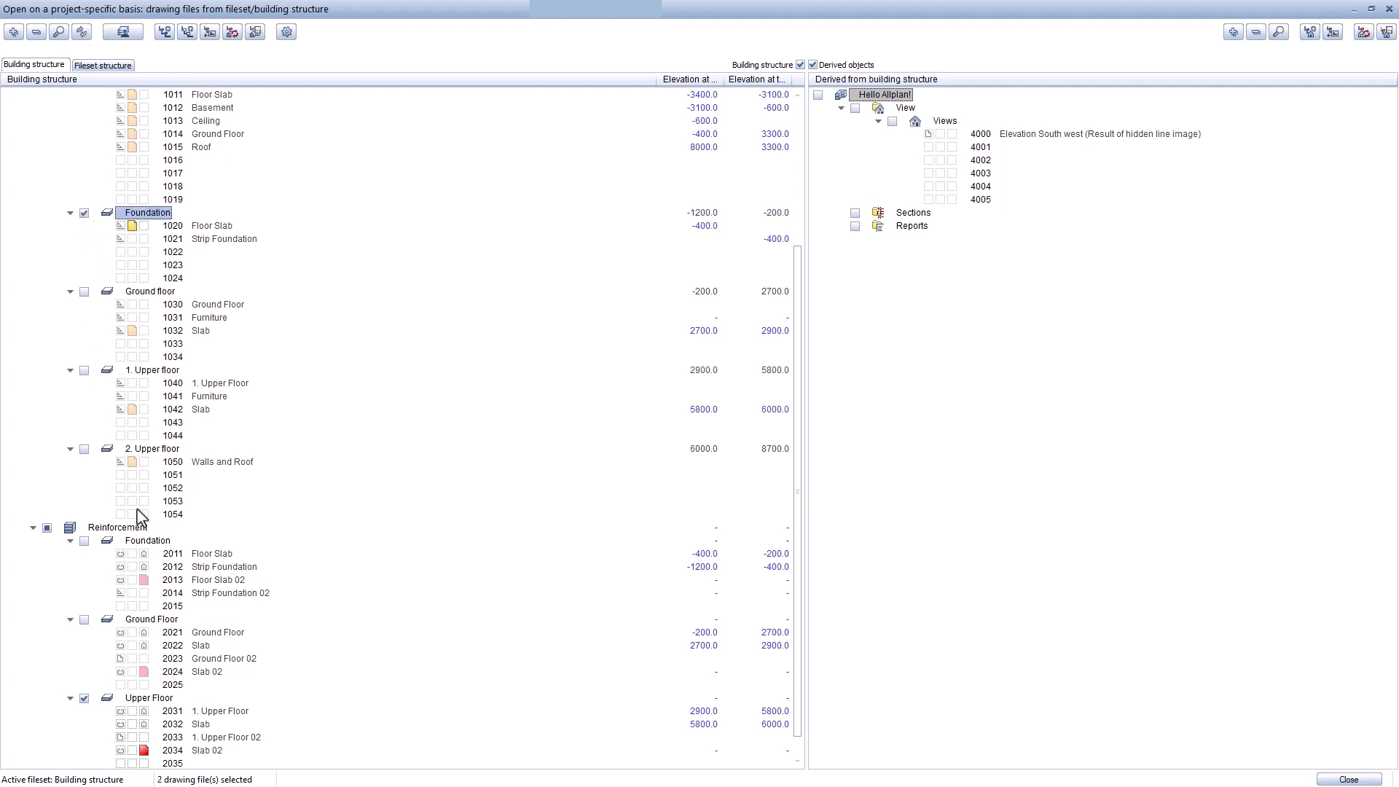
# Step: Open the Reinforcement > Foundation > Floor Slab 02 drawing file
pyautogui.click(1347, 779)
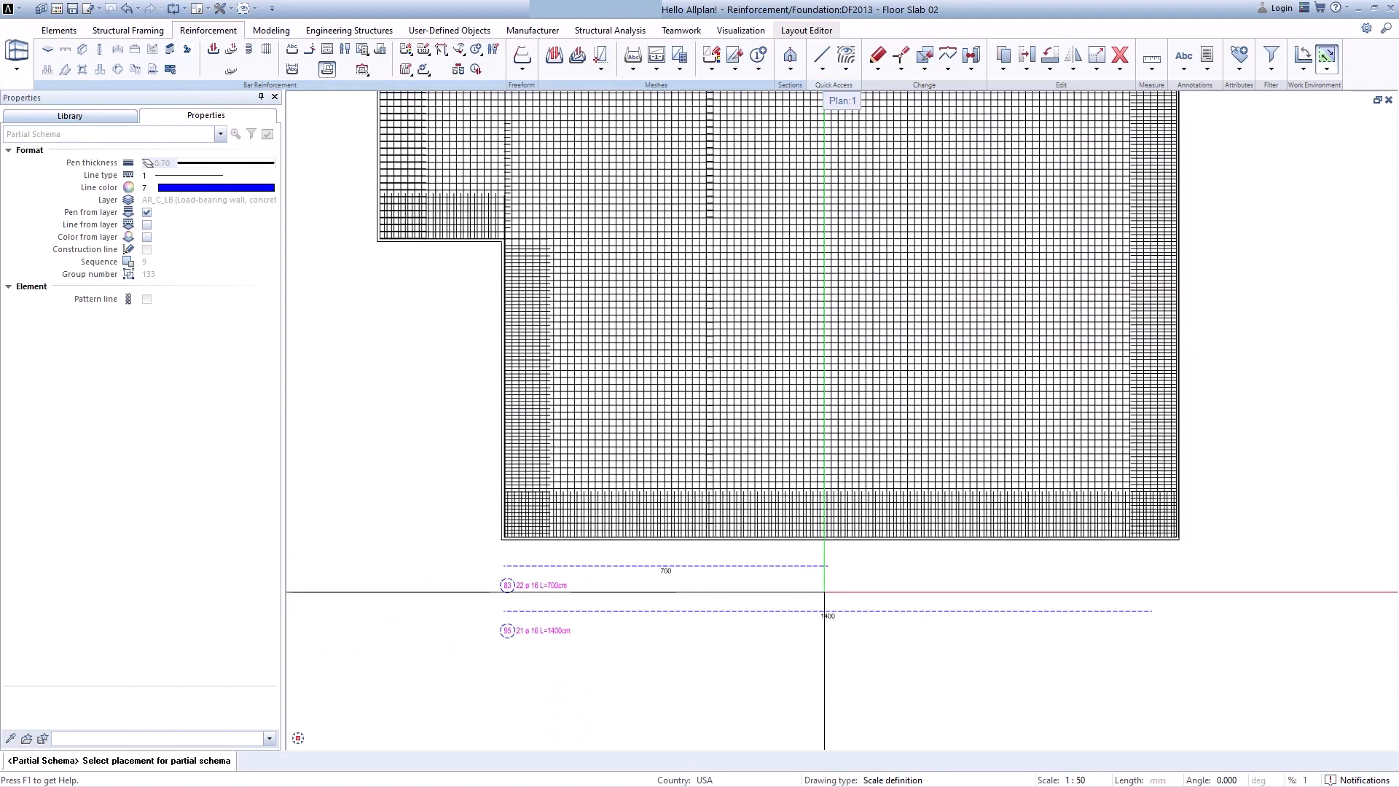
# Step: Place the floor slab rebar partial schemas below the slab plan
pyautogui.click(69, 116)
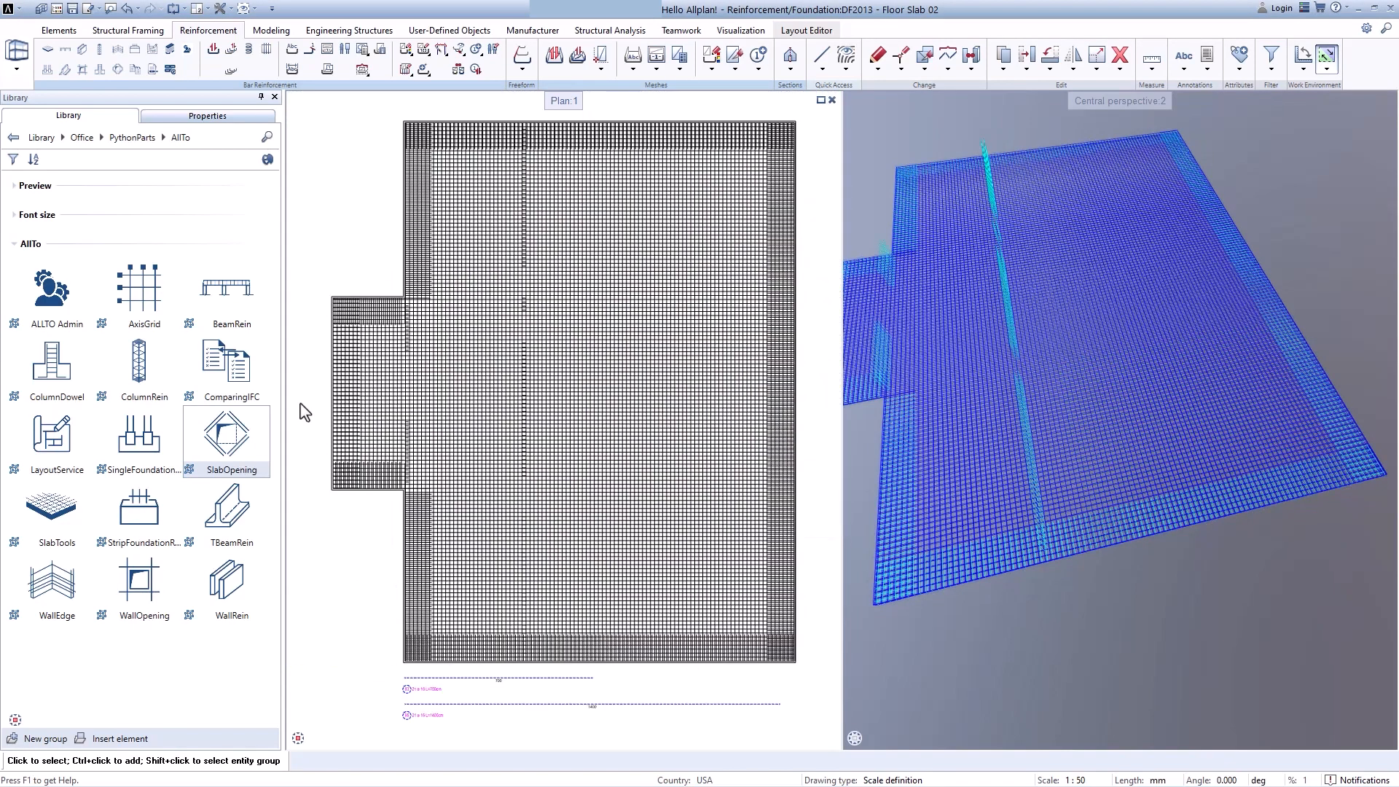
pyautogui.moveTo(1126, 401)
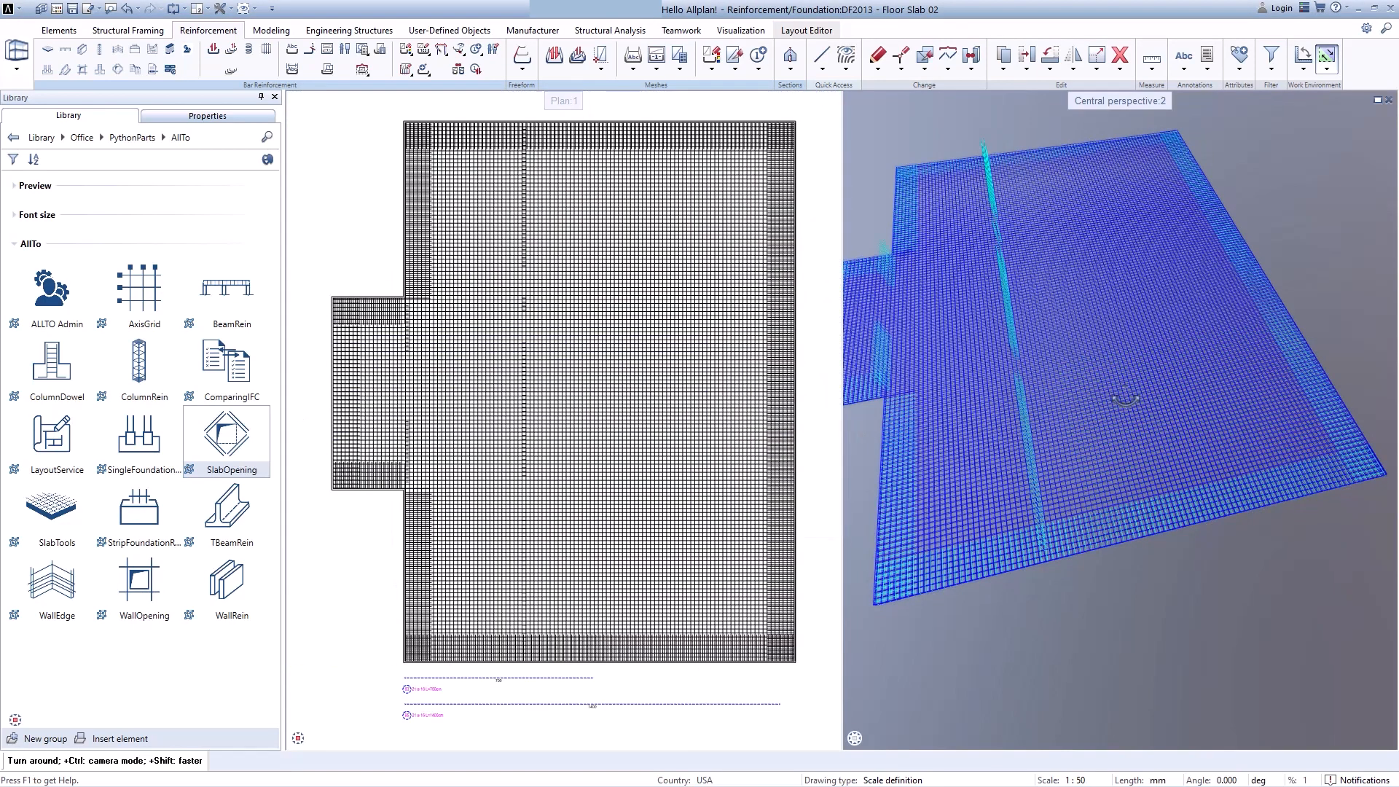
# Step: Orbit the 3D perspective to inspect the layered slab rebar mesh
pyautogui.moveTo(1124, 402); pyautogui.dragTo(1146, 500)
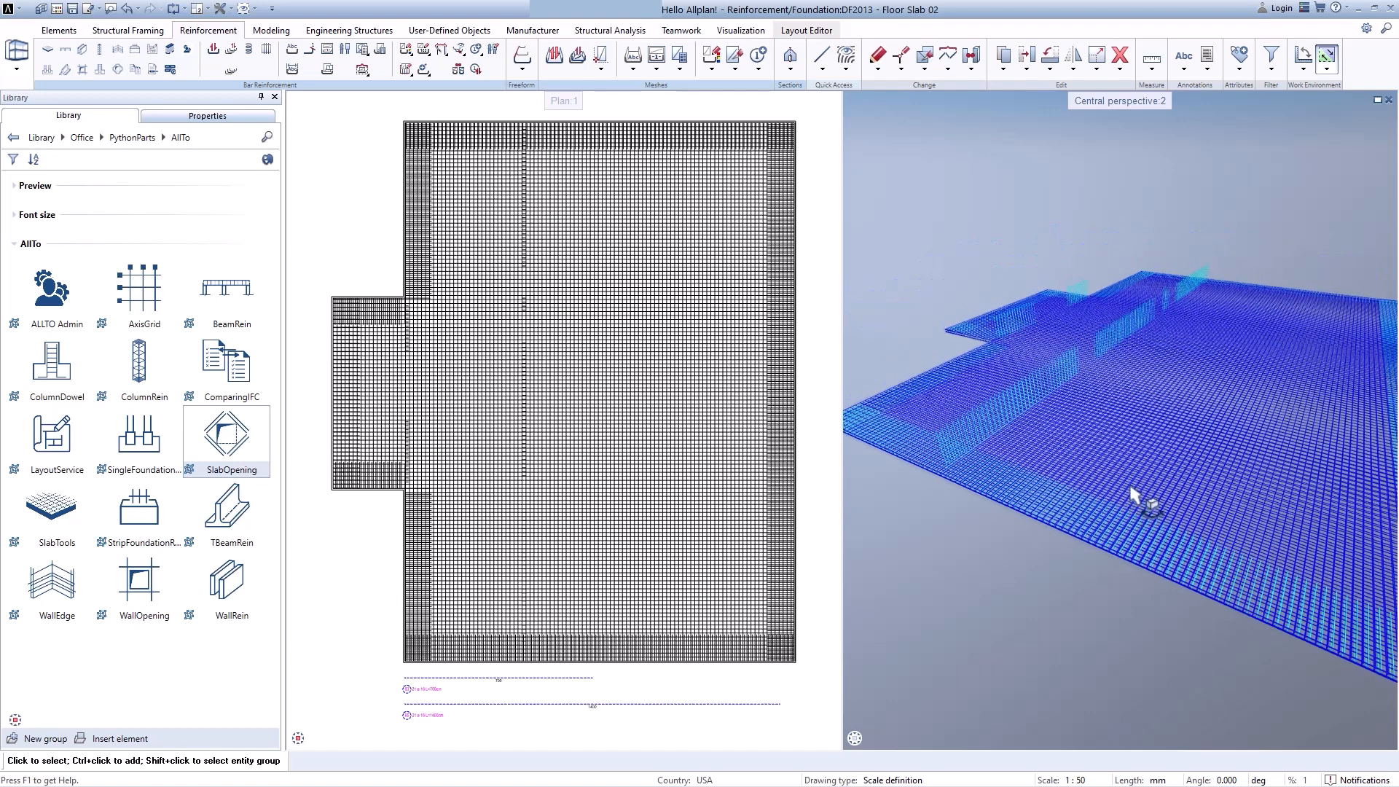